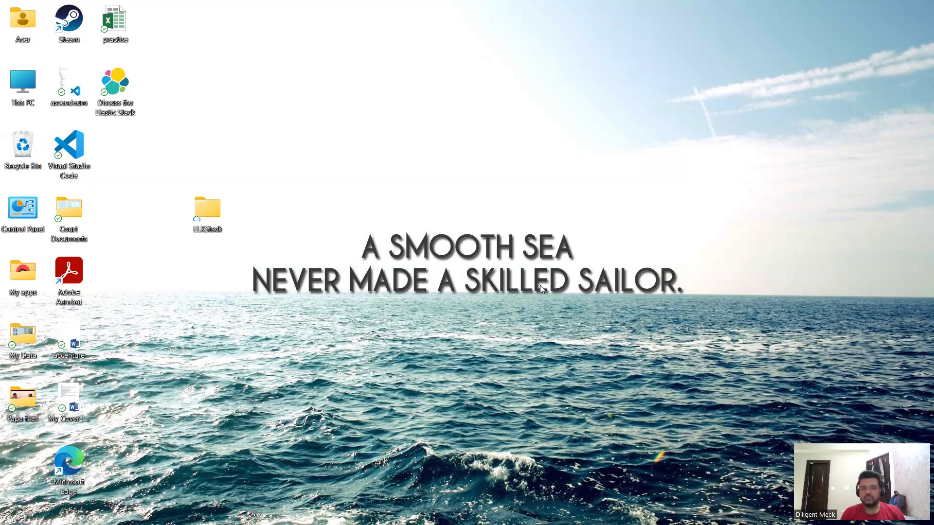
mouse_move(401, 184)
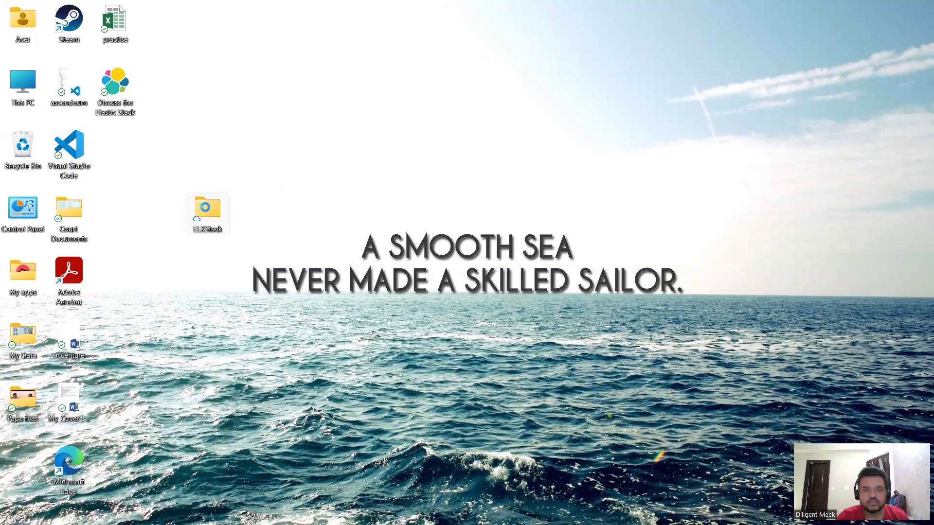
Step: Open ELKStack, then elasticsearch-5.6.5, then its bin folder from the desktop
double_click(208, 209)
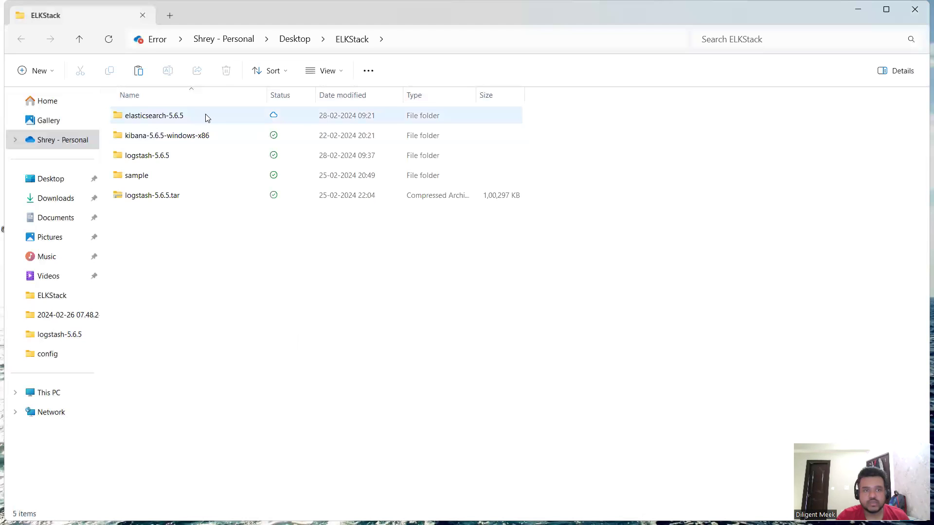
double_click(154, 115)
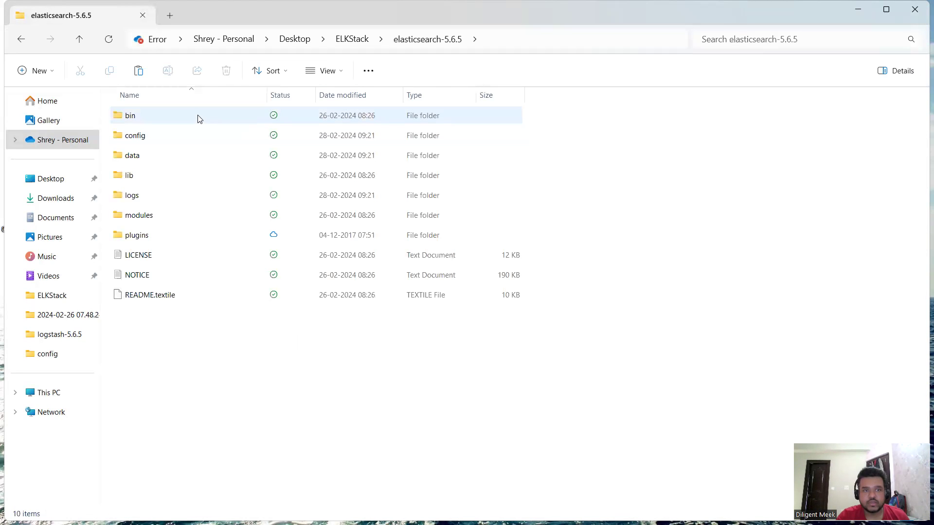
double_click(130, 115)
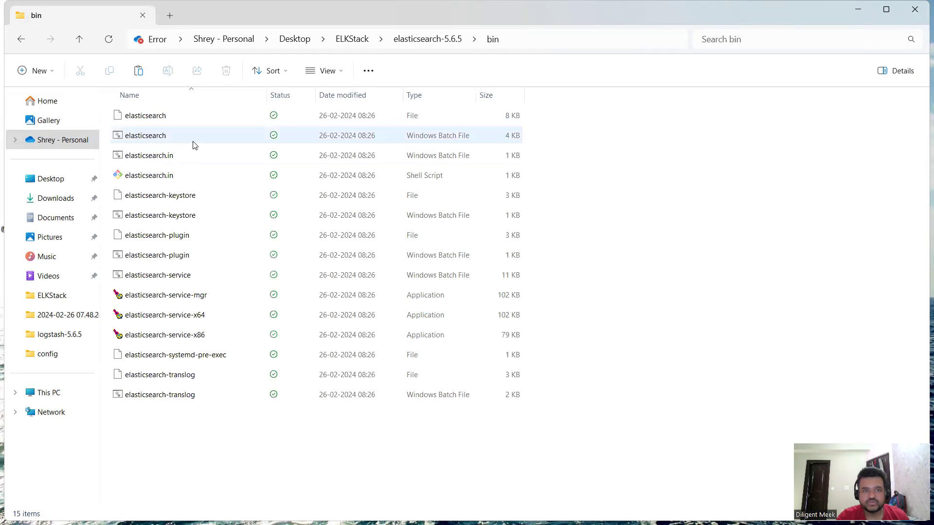
mouse_move(192, 138)
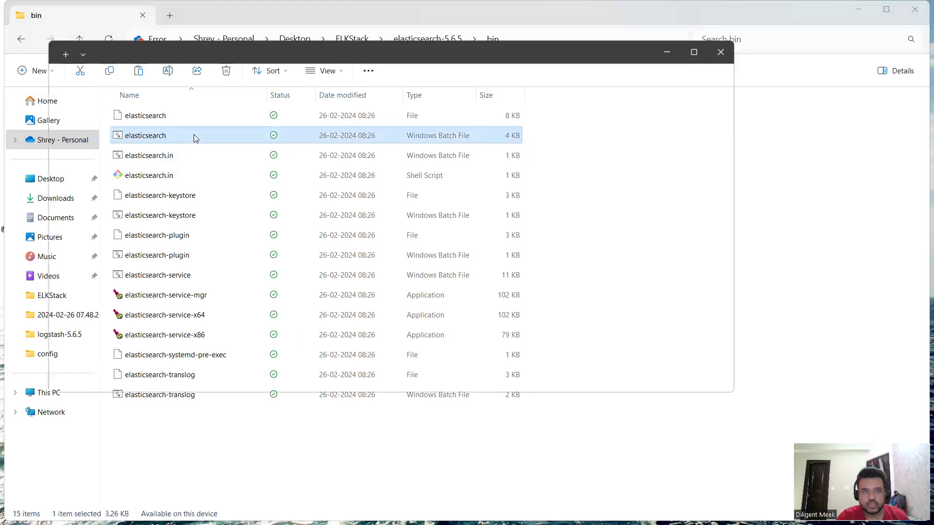
Step: Launch cmd from the bin folder's address bar and enter elasticsearch at the prompt
left_click(720, 52)
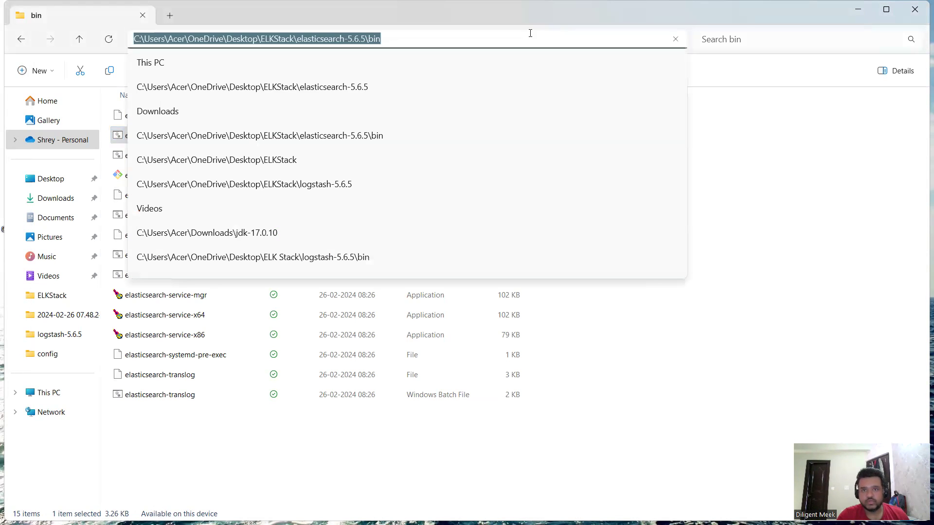
type("cmd")
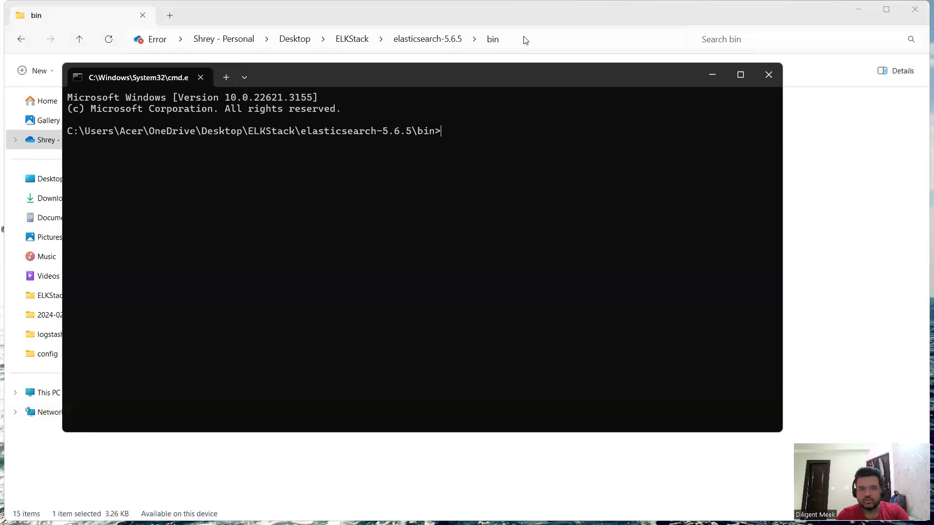
type("elast")
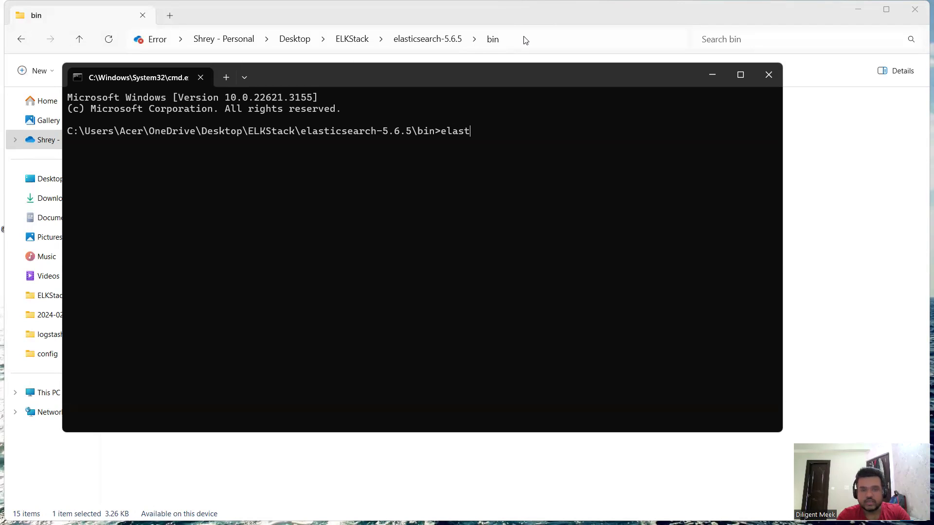
type("ics")
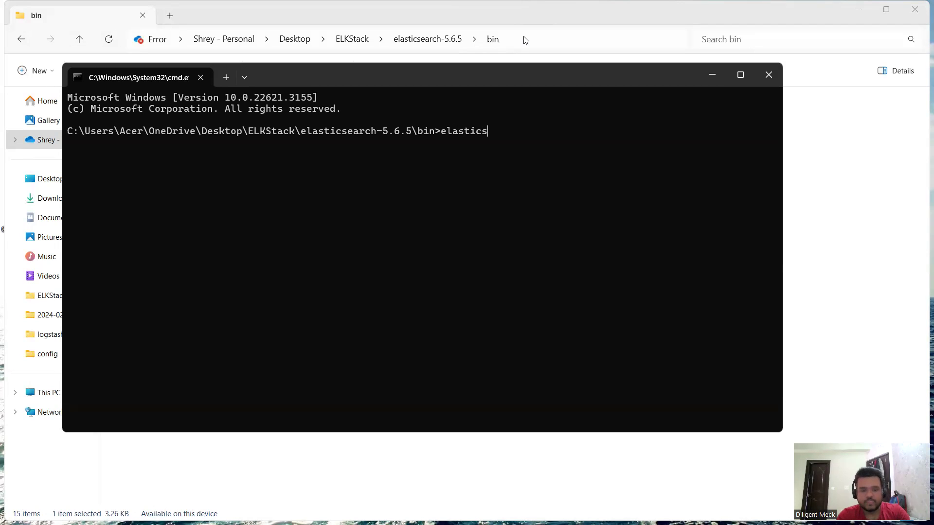
type("earch")
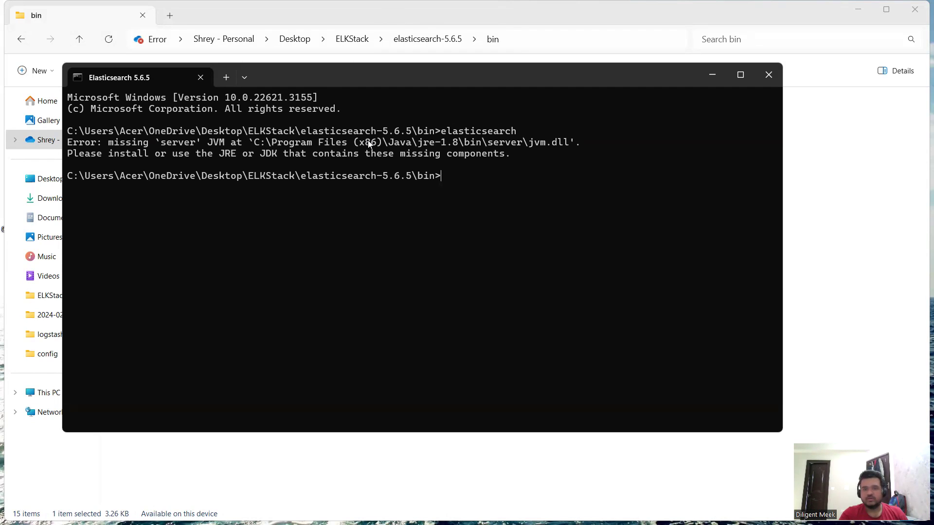
mouse_move(477, 150)
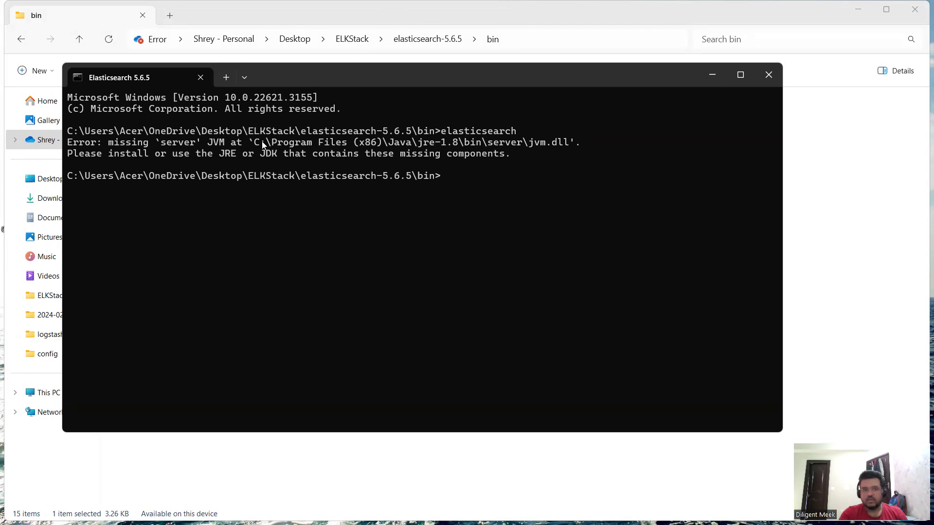
mouse_move(99, 161)
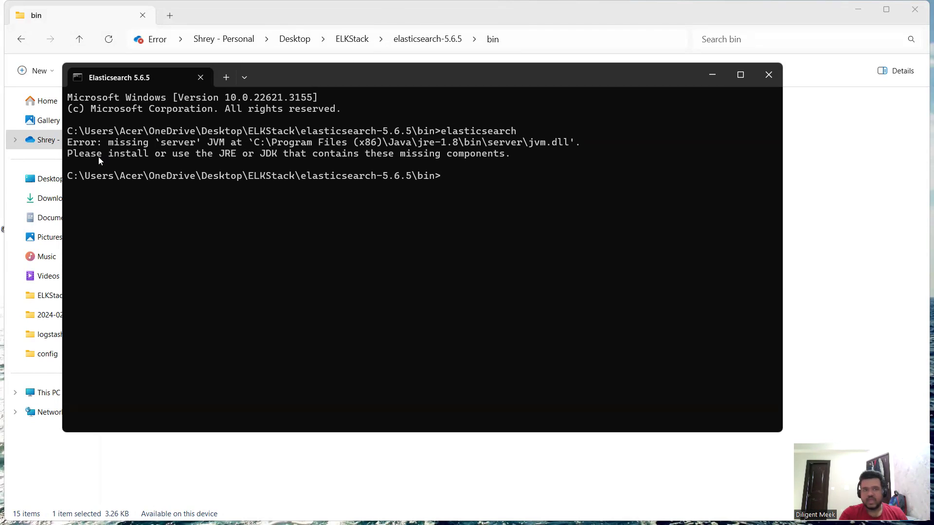
mouse_move(83, 161)
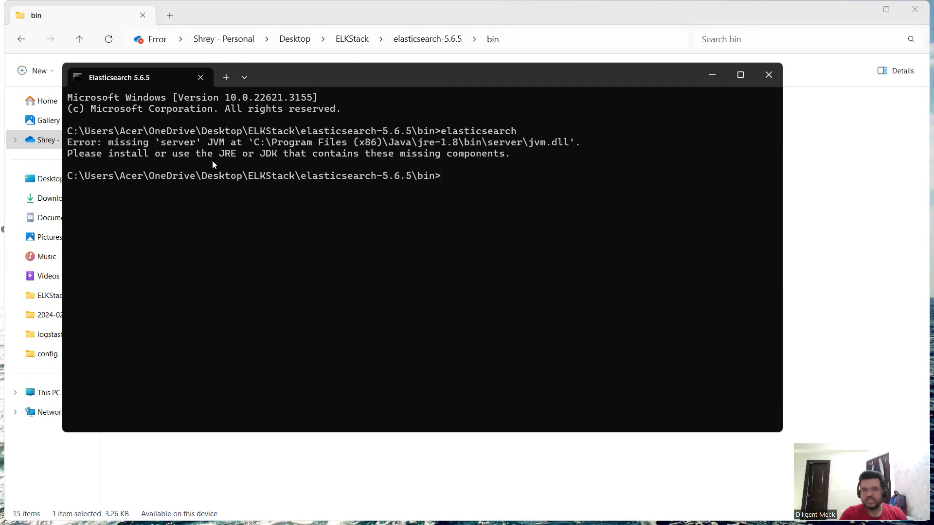
mouse_move(440, 166)
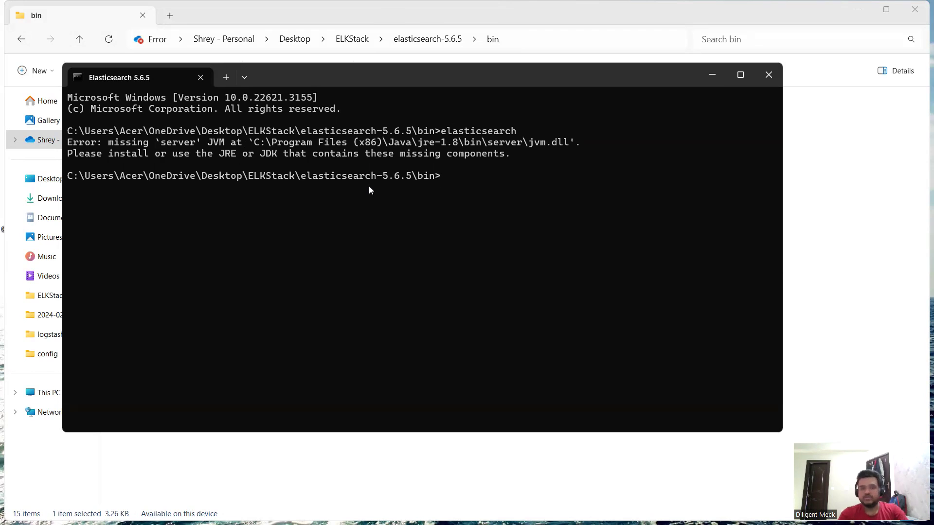
mouse_move(265, 143)
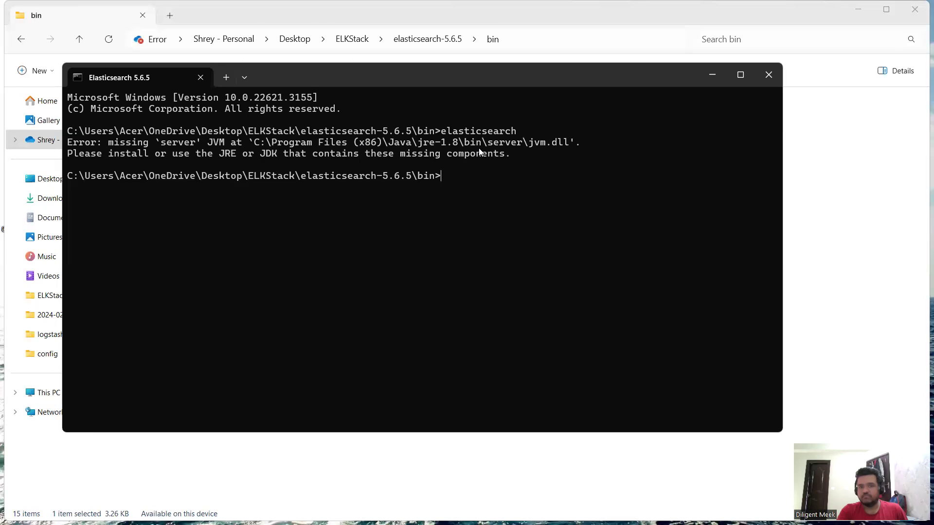
mouse_move(550, 135)
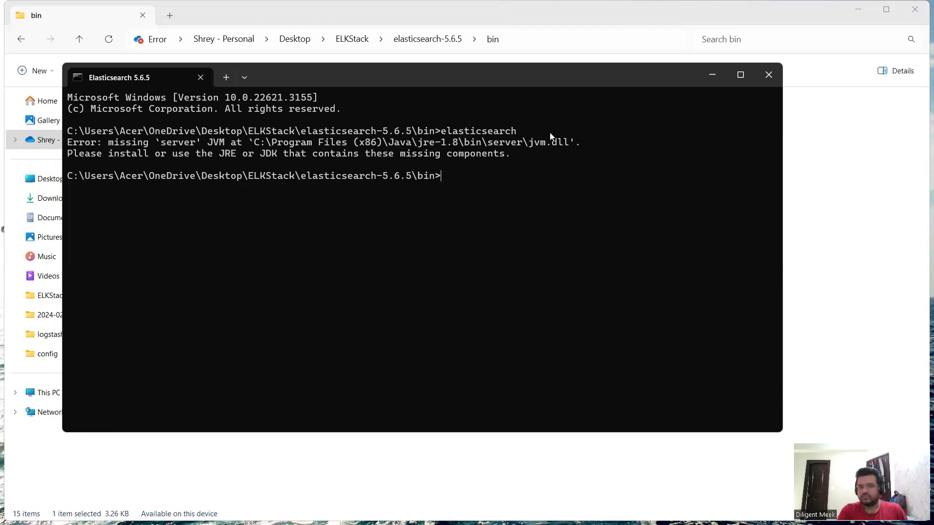
mouse_move(555, 148)
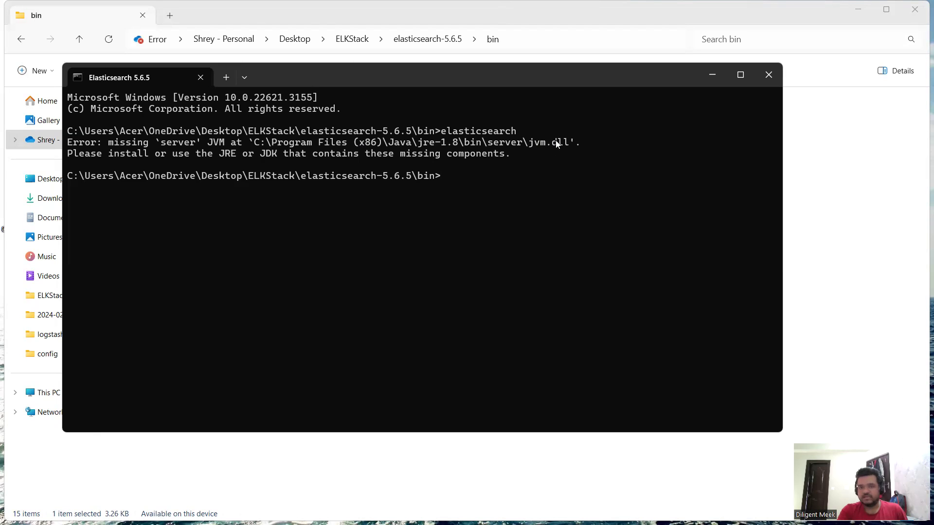
mouse_move(712, 74)
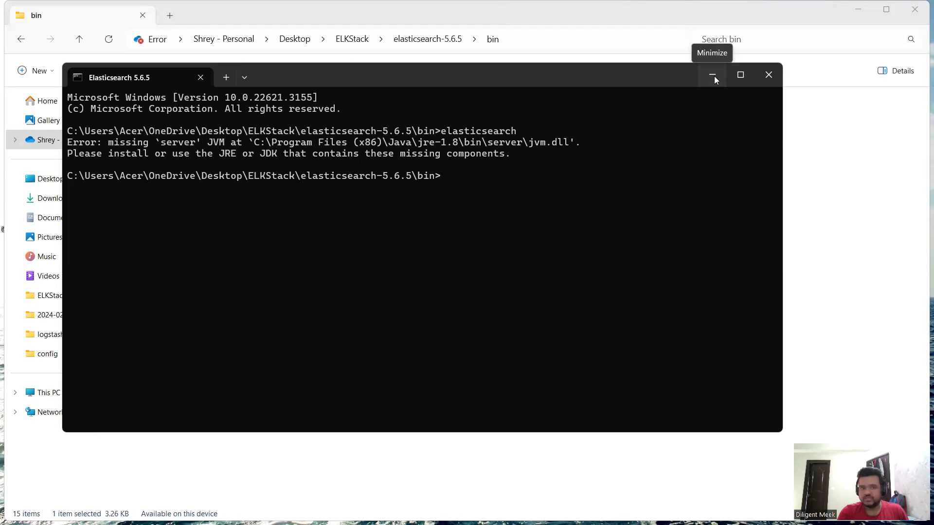
Step: Browse C: > Program Files (x86) into the jre-1.8 bin folder and scroll its files
left_click(712, 75)
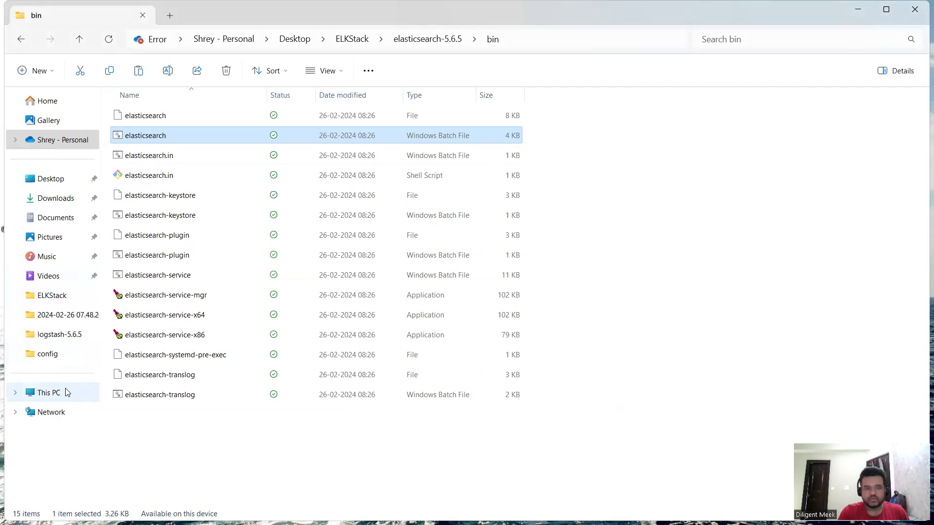
left_click(49, 392)
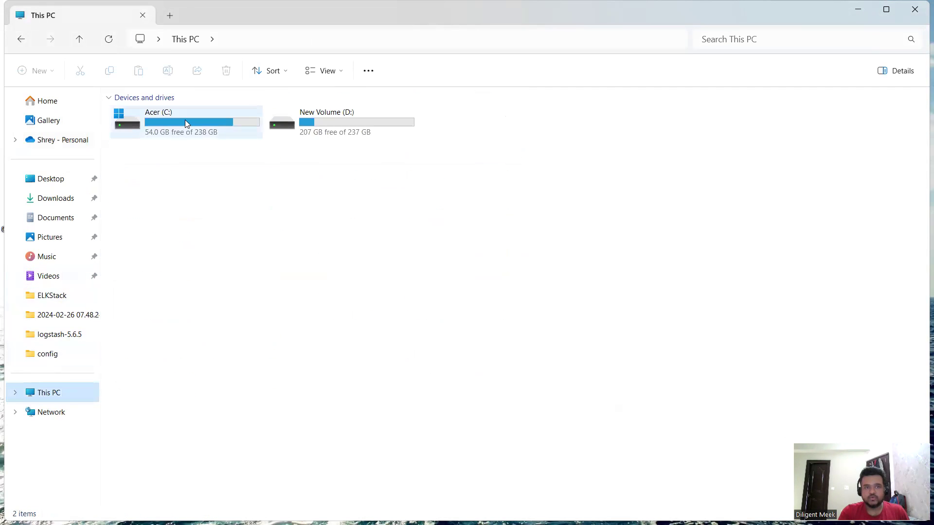
double_click(185, 122)
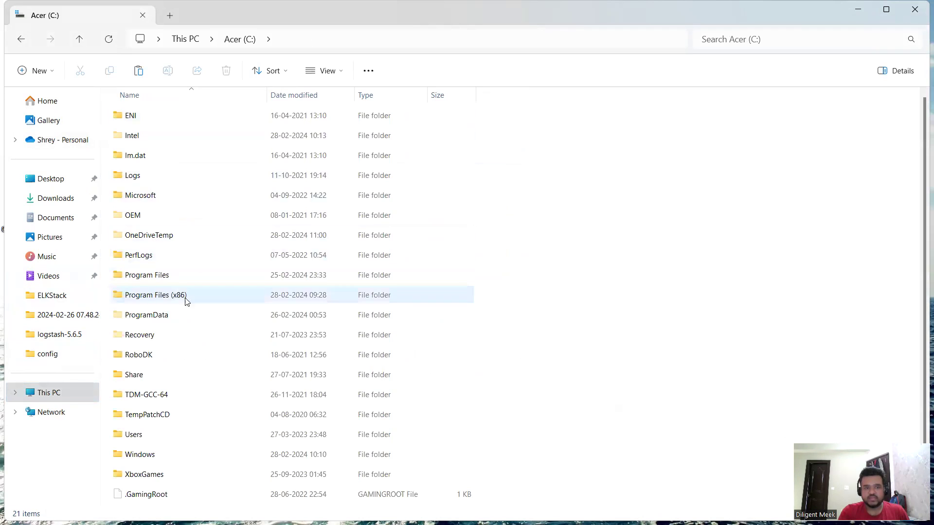
left_click(155, 295)
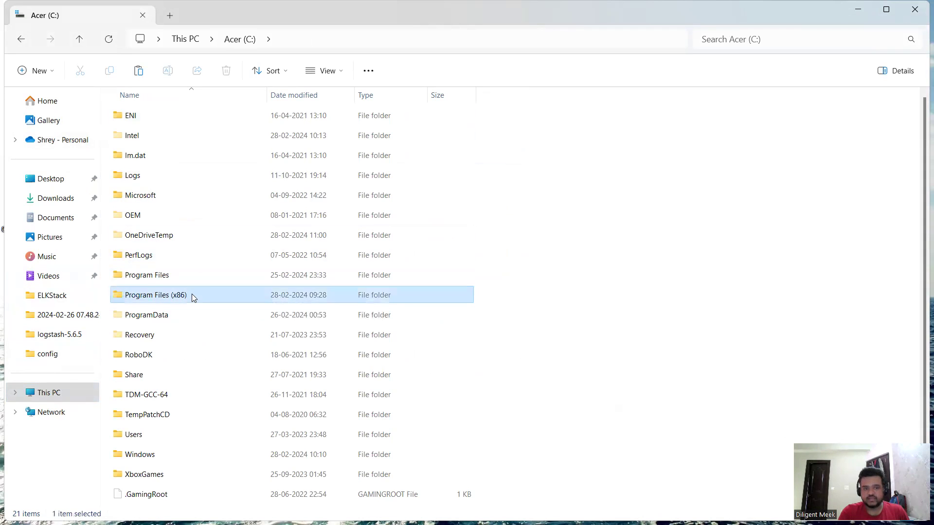
double_click(154, 295)
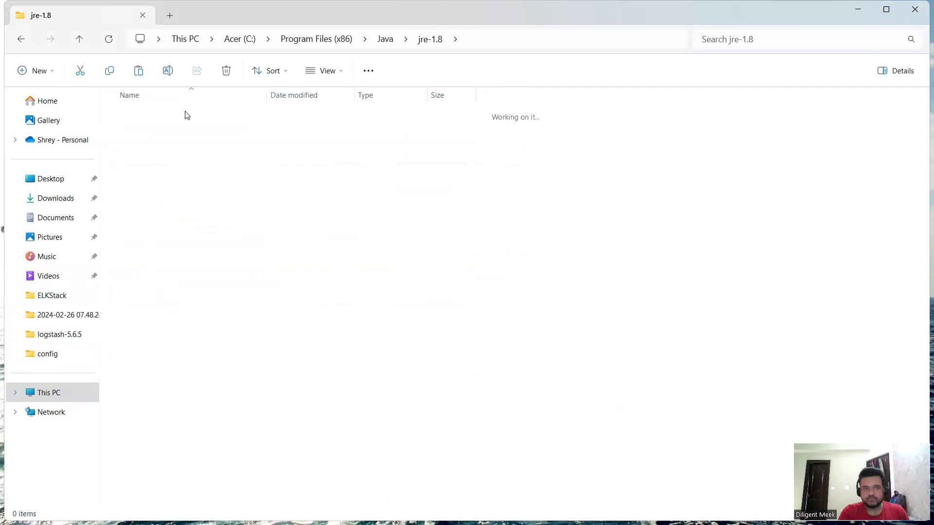
double_click(187, 114)
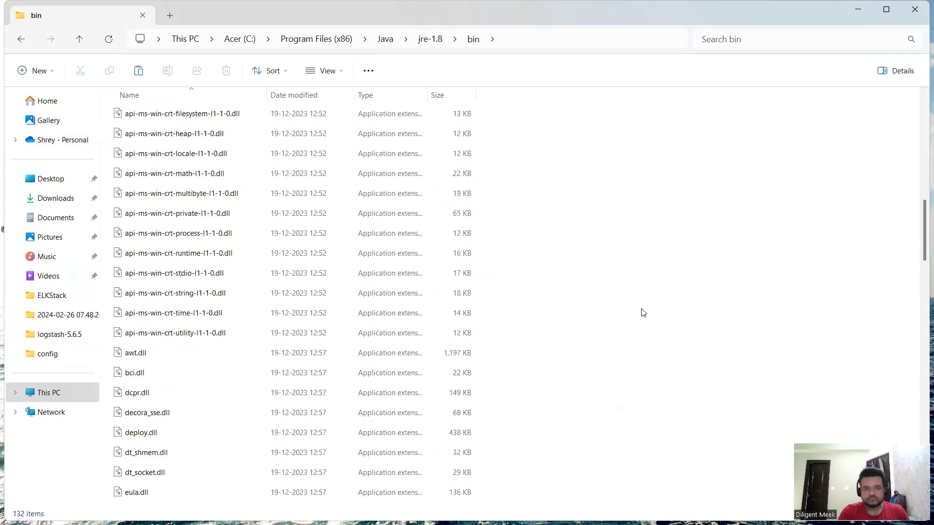
scroll("down", 3)
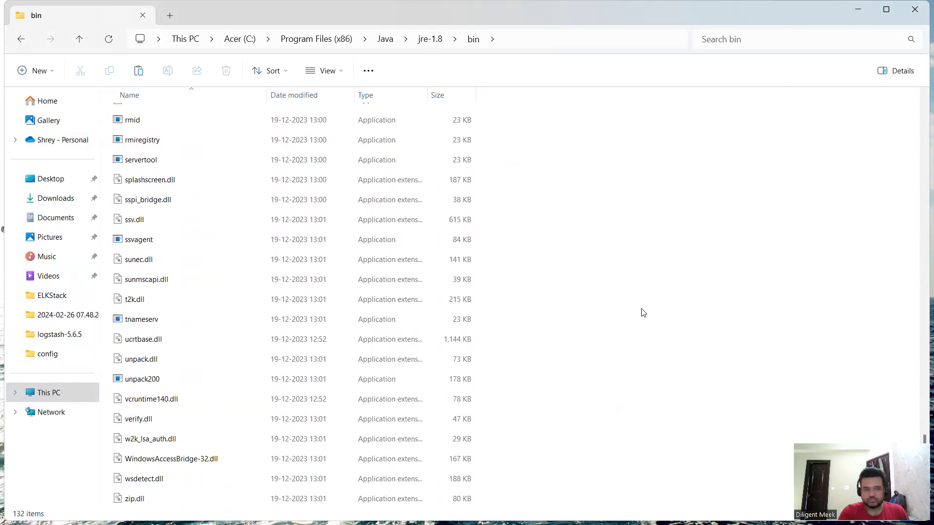
scroll("up", 3)
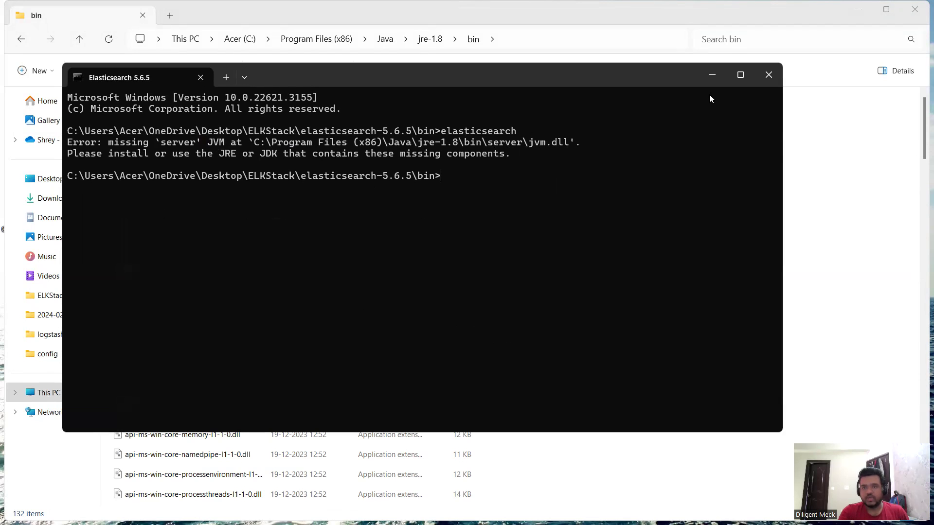
Step: Bring the jre-1.8 bin window forward, scroll its list, and select the client folder
left_click(769, 75)
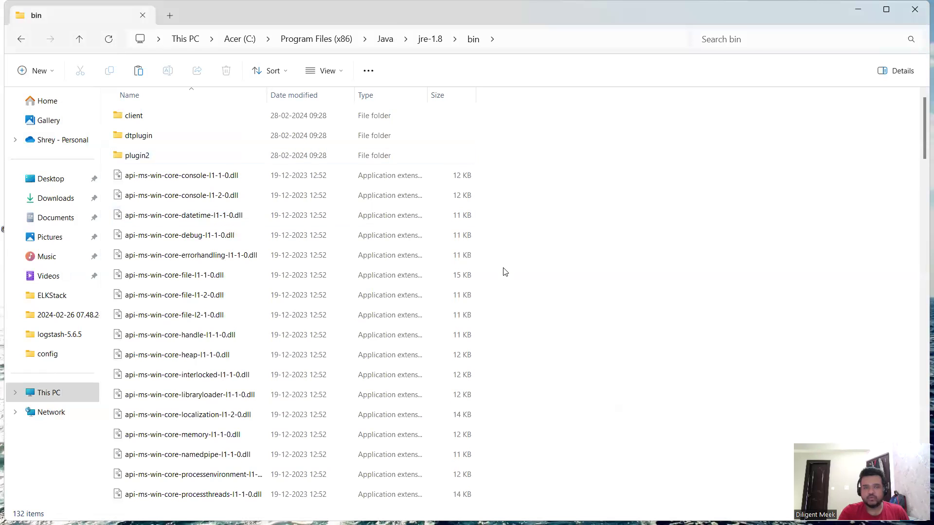
scroll("down", 3)
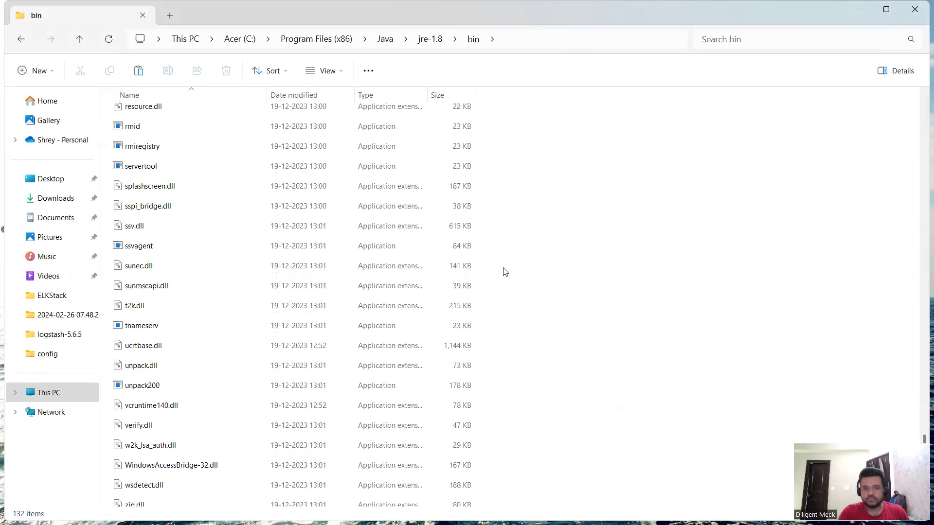
scroll("up", 3)
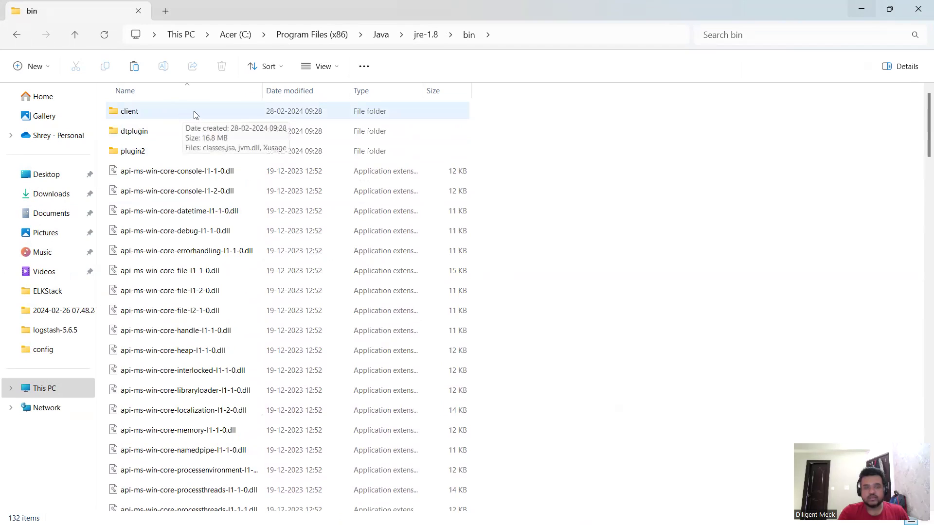
left_click(128, 111)
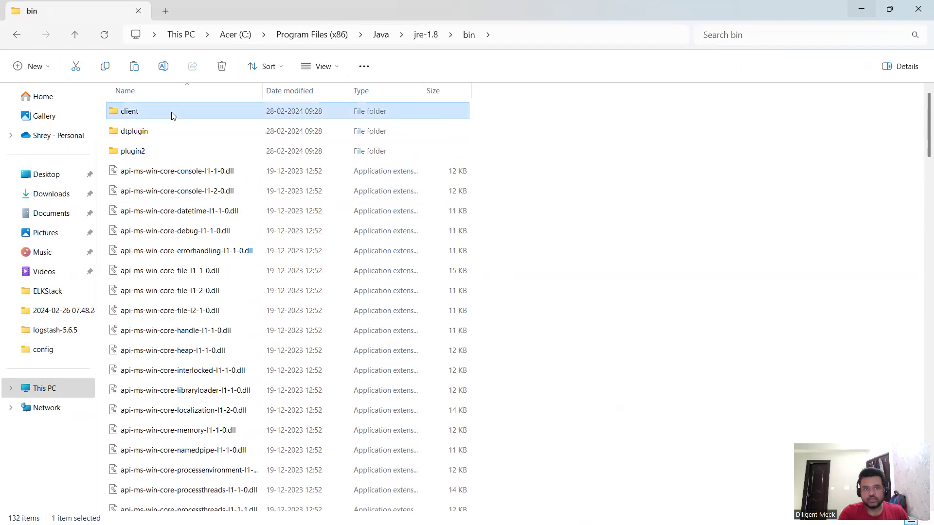
double_click(129, 111)
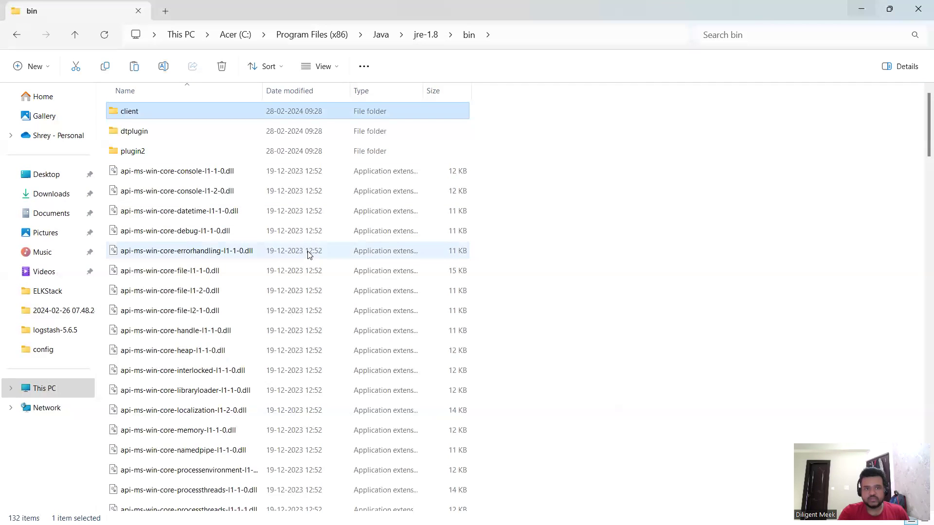
mouse_move(551, 271)
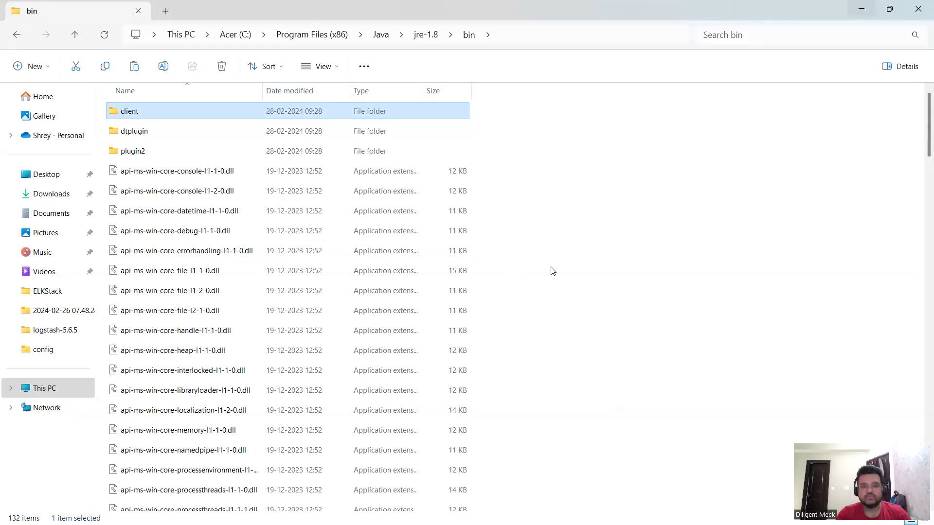
Step: Create a folder named 'server' in bin, granting administrator permission
right_click(552, 270)
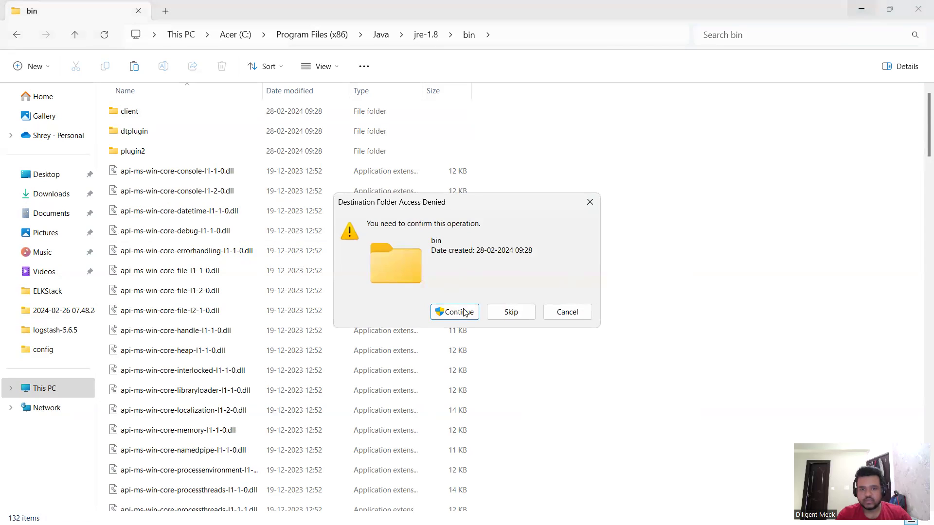
left_click(454, 312)
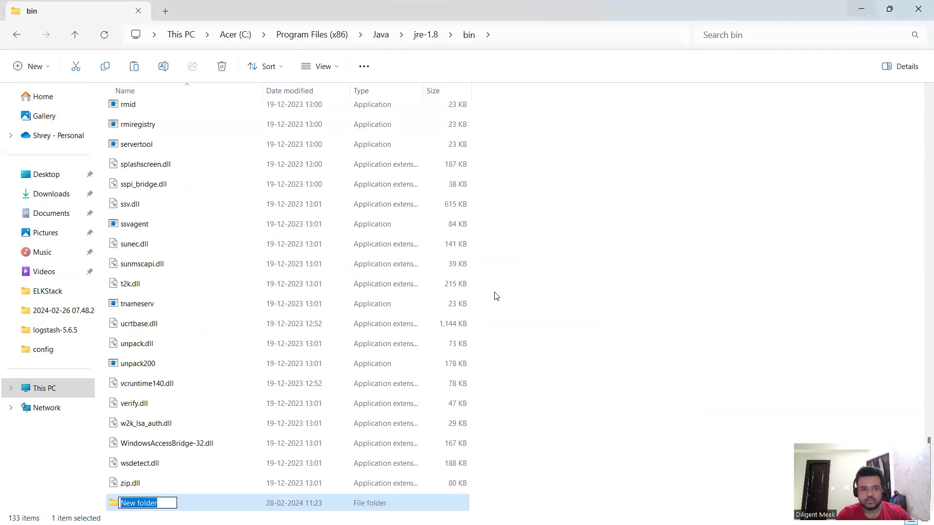
type("server")
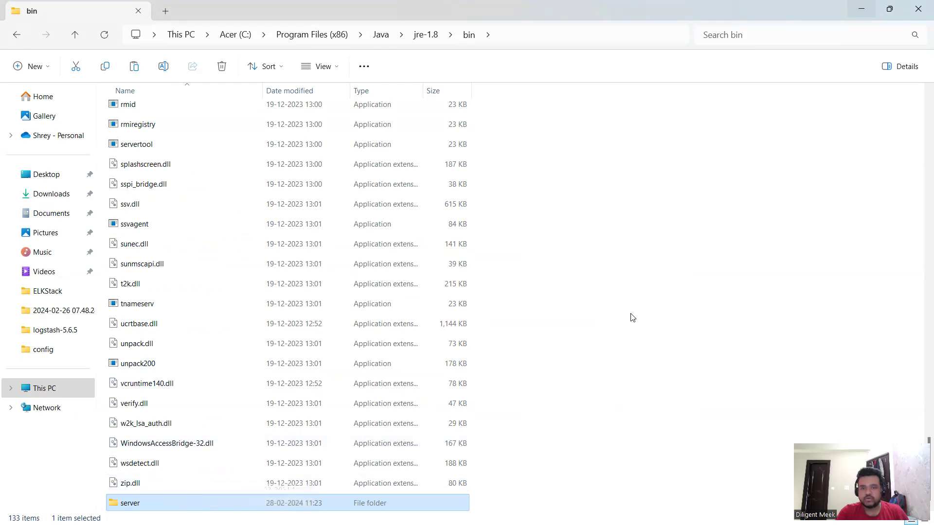
mouse_move(631, 292)
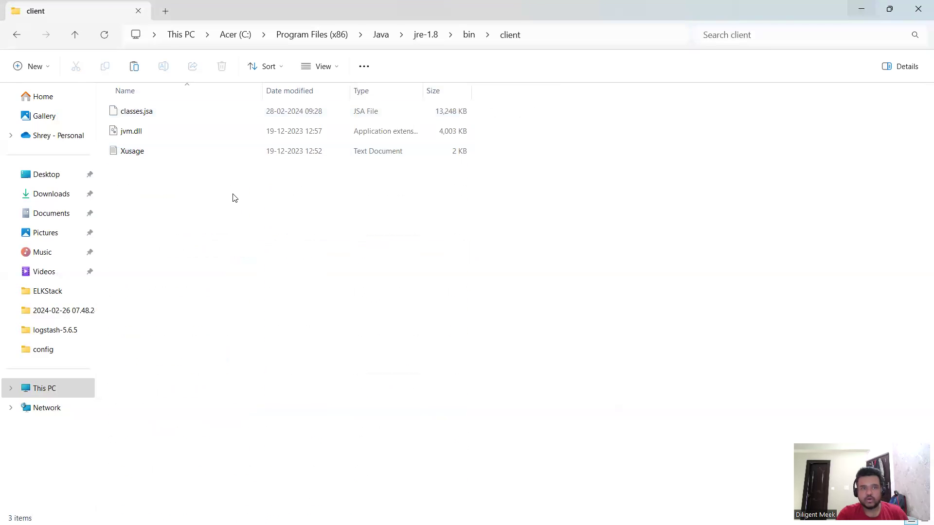
Step: Select client's files and paste them into server, allowing each admin prompt
key("ctrl+a")
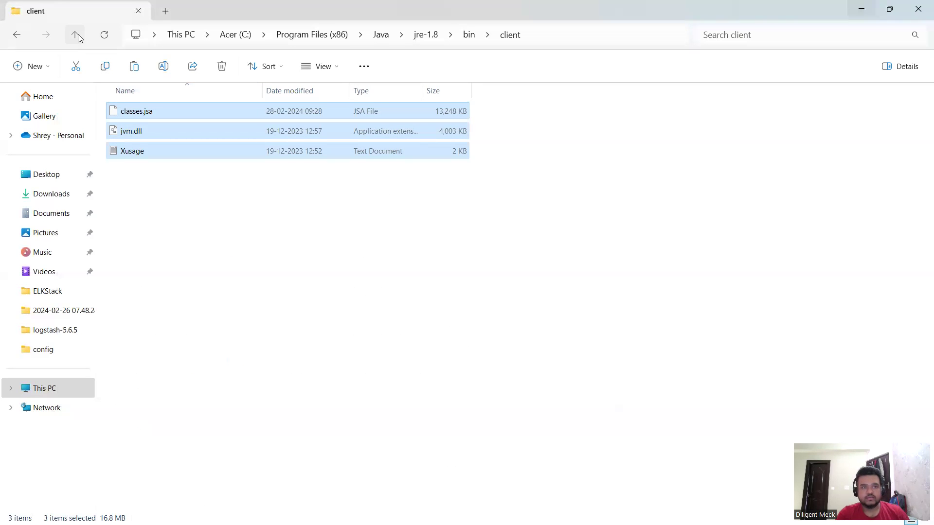
left_click(74, 34)
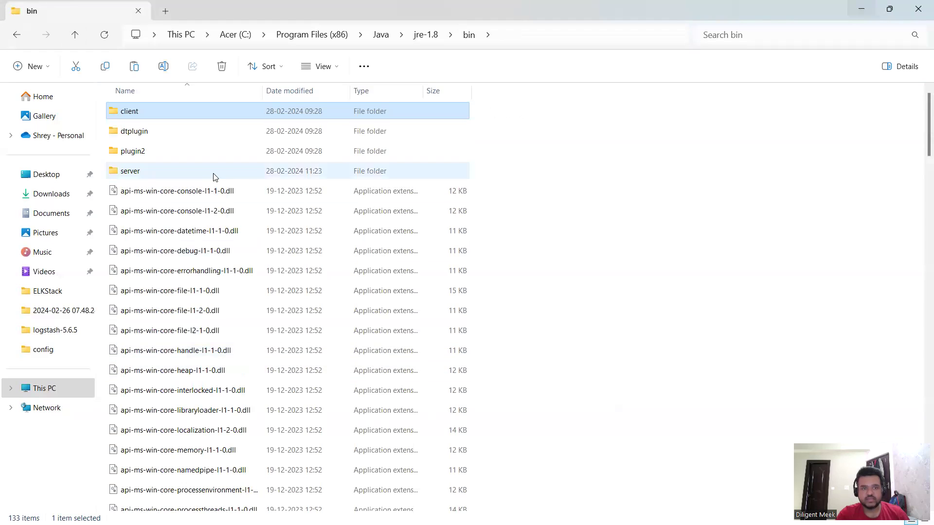
double_click(130, 171)
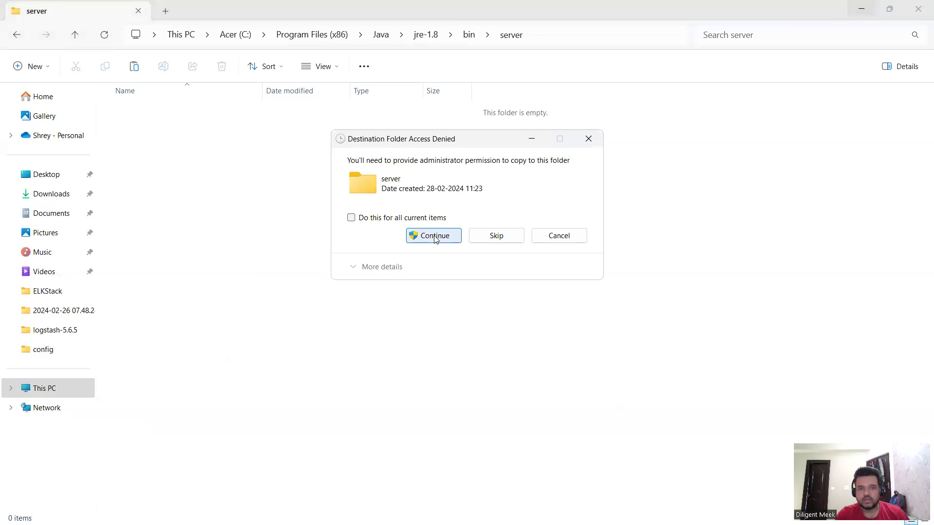
left_click(434, 235)
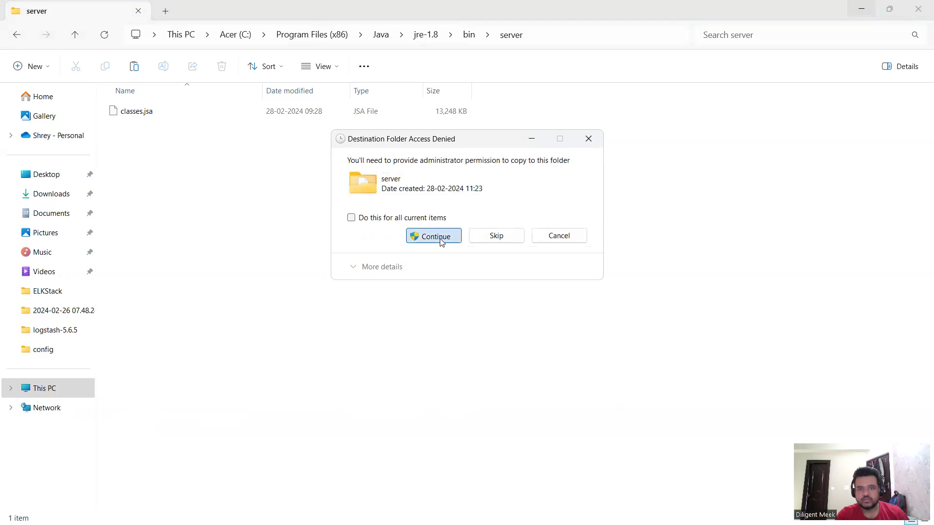
left_click(433, 236)
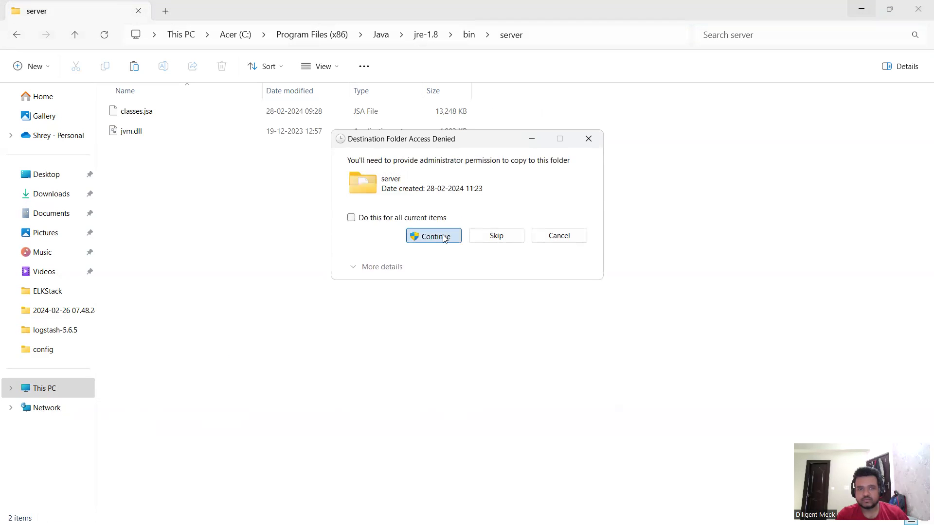
left_click(433, 235)
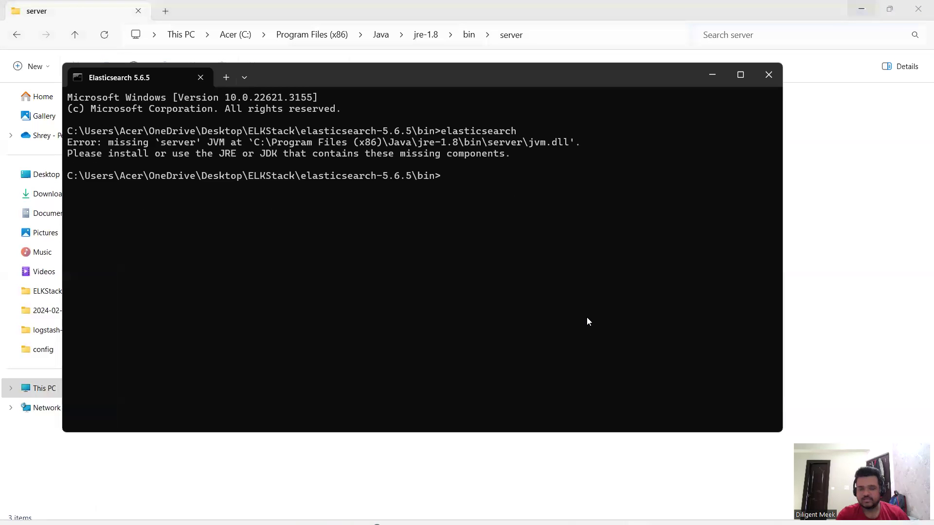
Step: Rerun elasticsearch, now failing to reserve a 2097152KB object heap
type("elasticsearch")
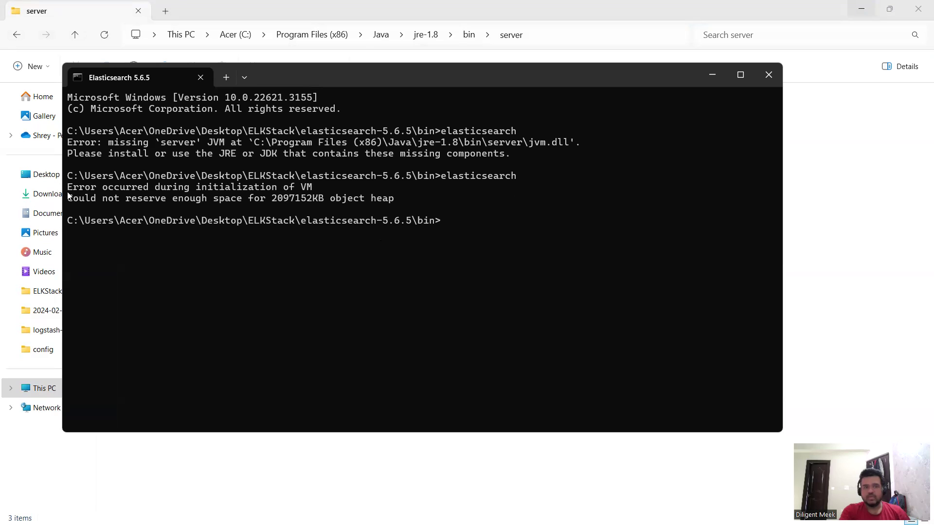
mouse_move(250, 193)
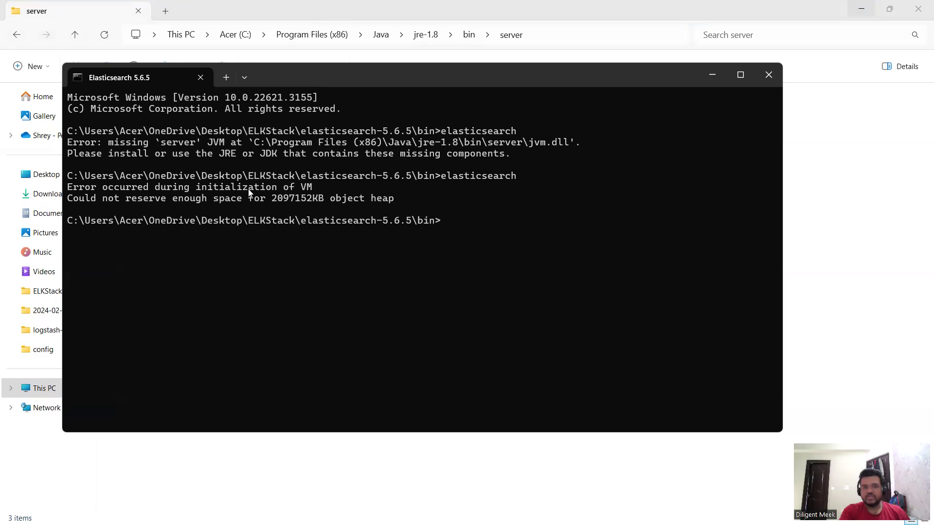
mouse_move(189, 206)
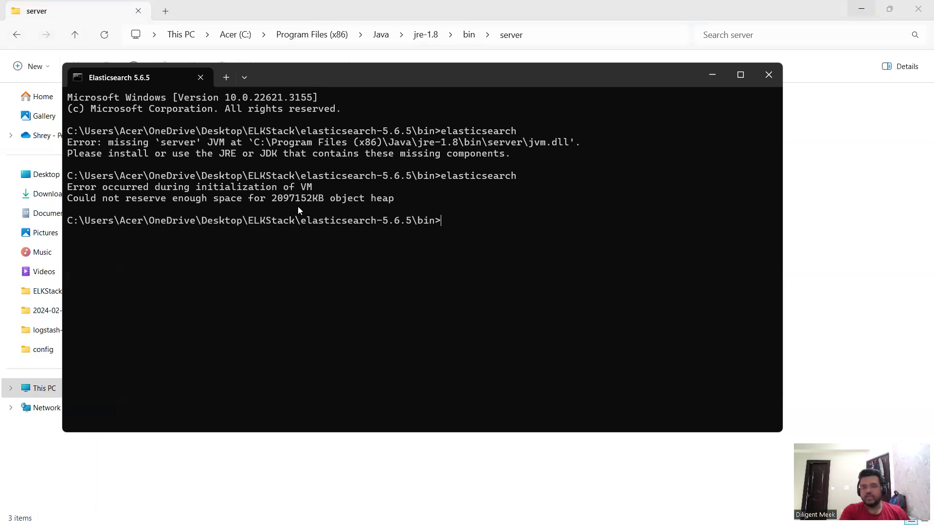
mouse_move(712, 75)
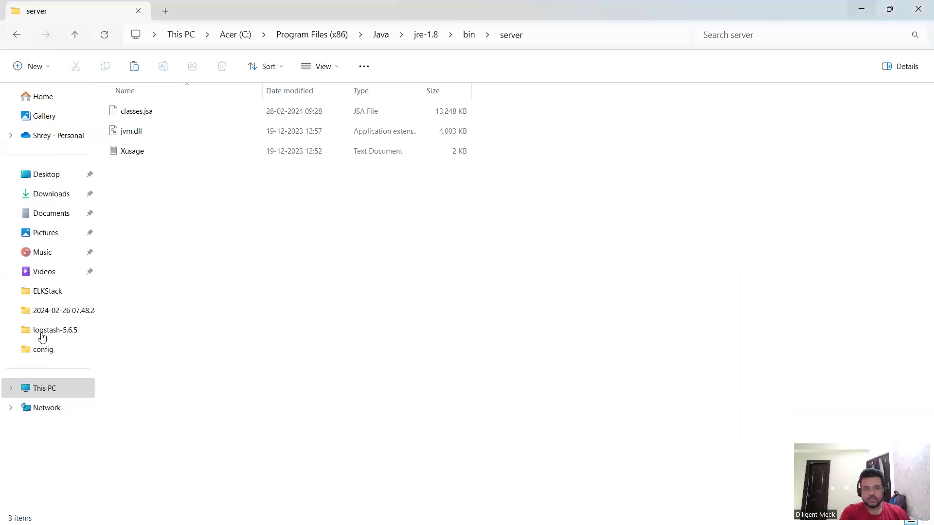
Step: Browse ELKStack > elasticsearch-5.6.5 > config and edit jvm.options in Notepad
left_click(54, 330)
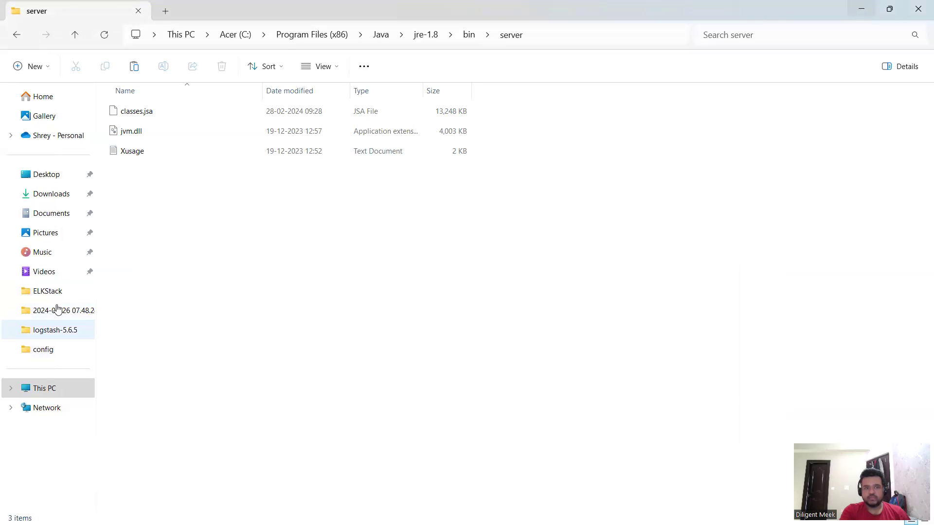
left_click(48, 292)
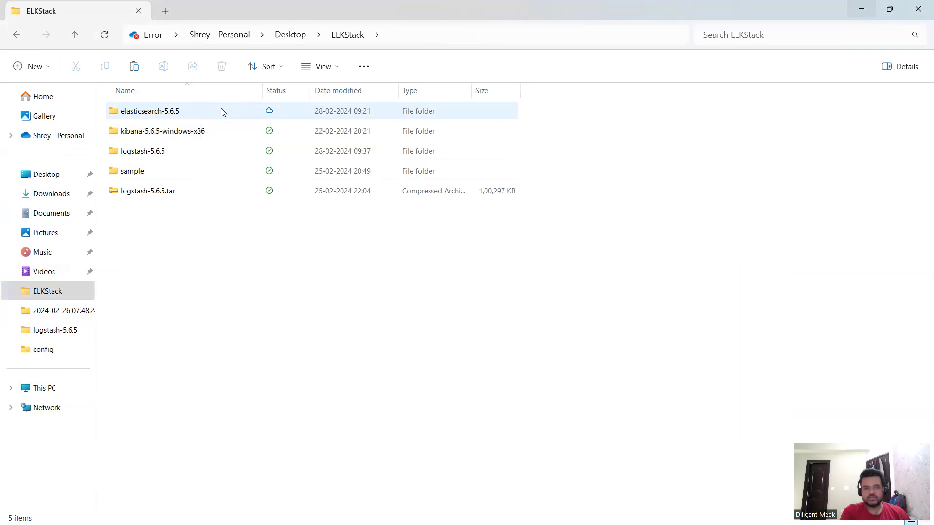
double_click(151, 111)
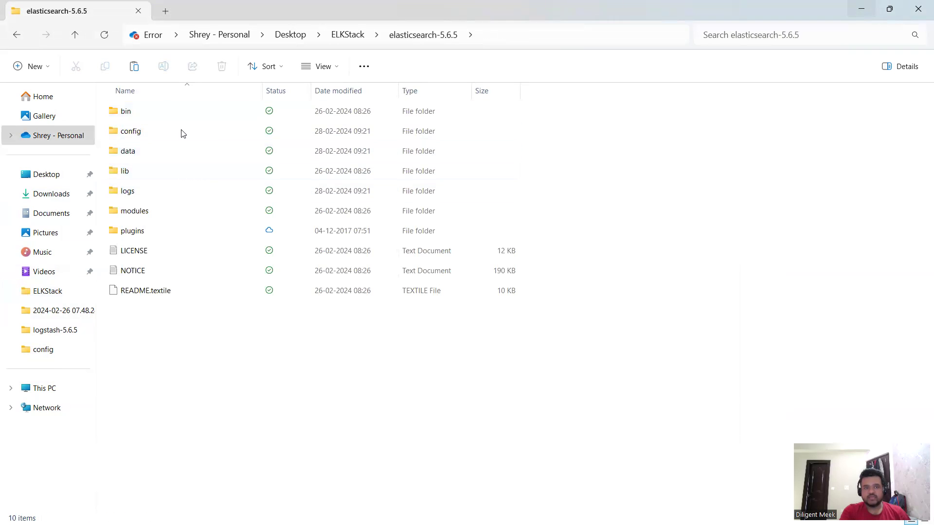
left_click(130, 130)
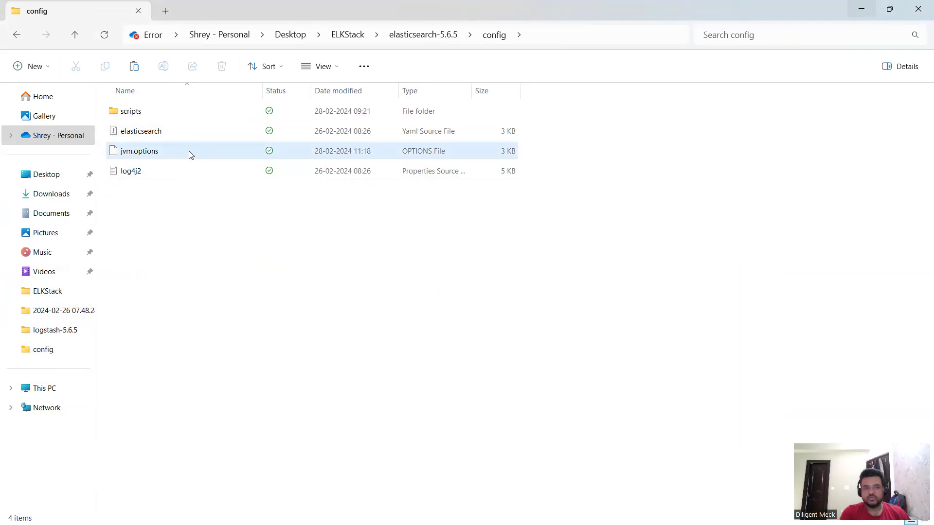
right_click(139, 151)
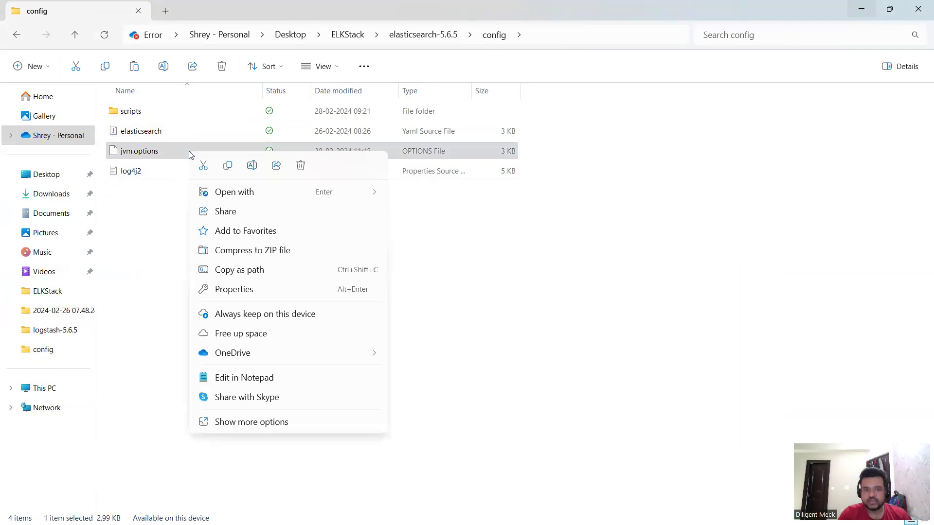
left_click(295, 378)
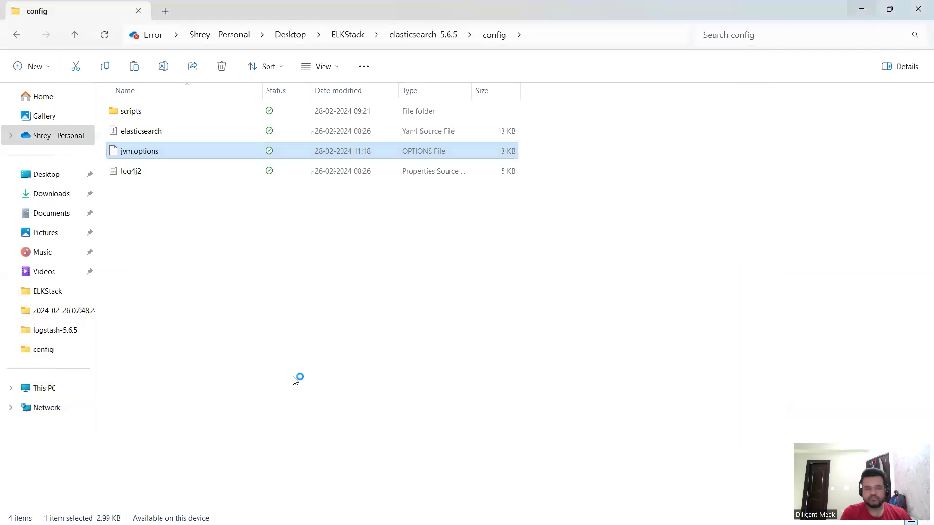
Step: Open jvm.options and locate the -Xms2g and -Xmx2g heap setting lines
double_click(140, 151)
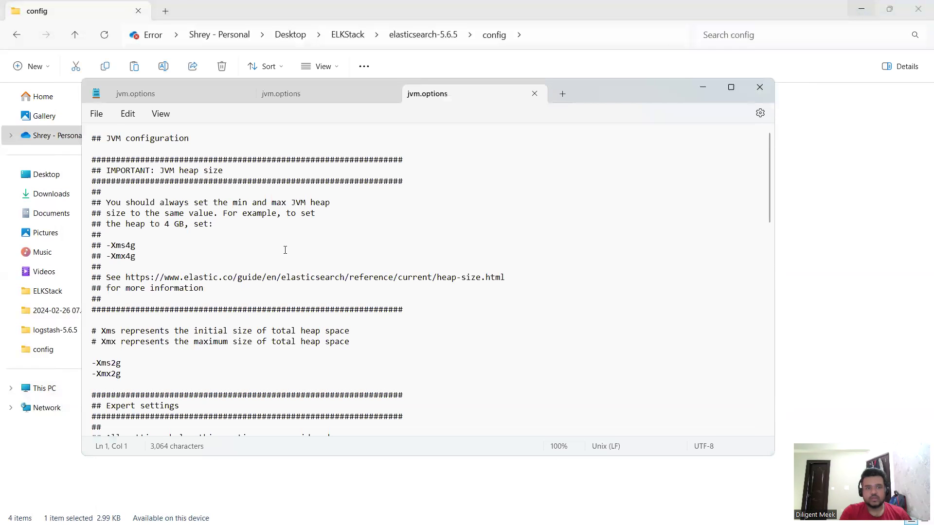
scroll("down", 3)
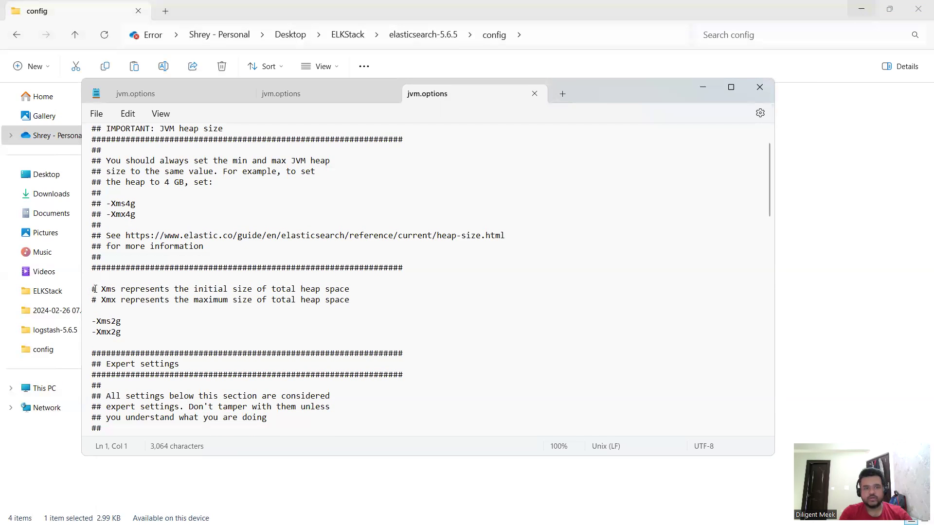
left_click_drag(92, 289, 253, 289)
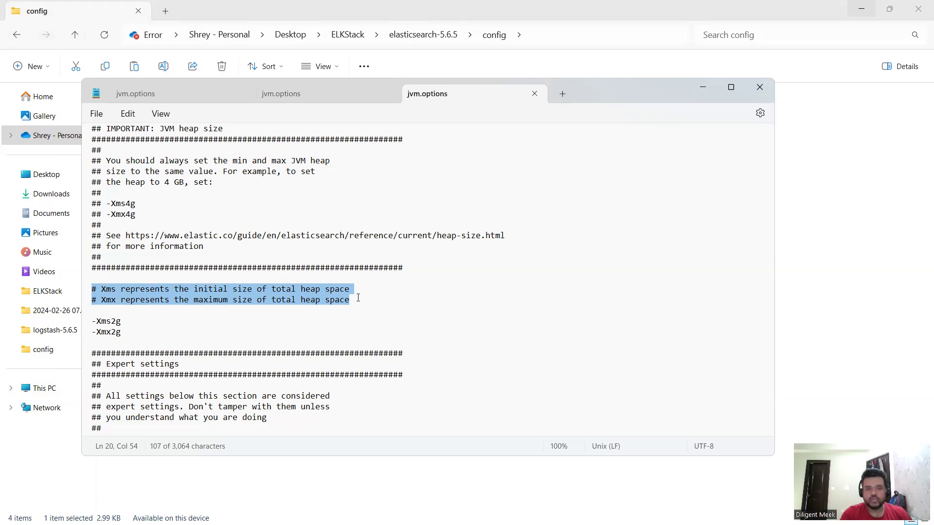
left_click(114, 321)
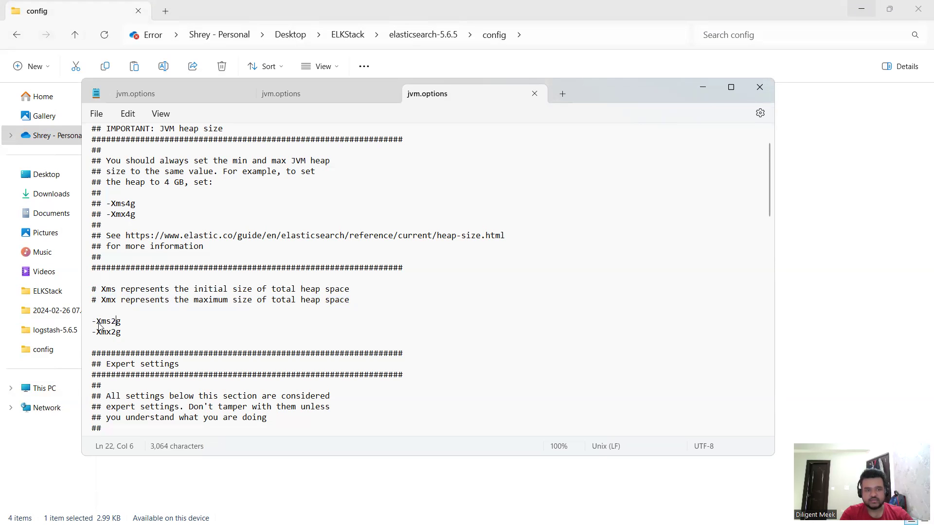
double_click(109, 321)
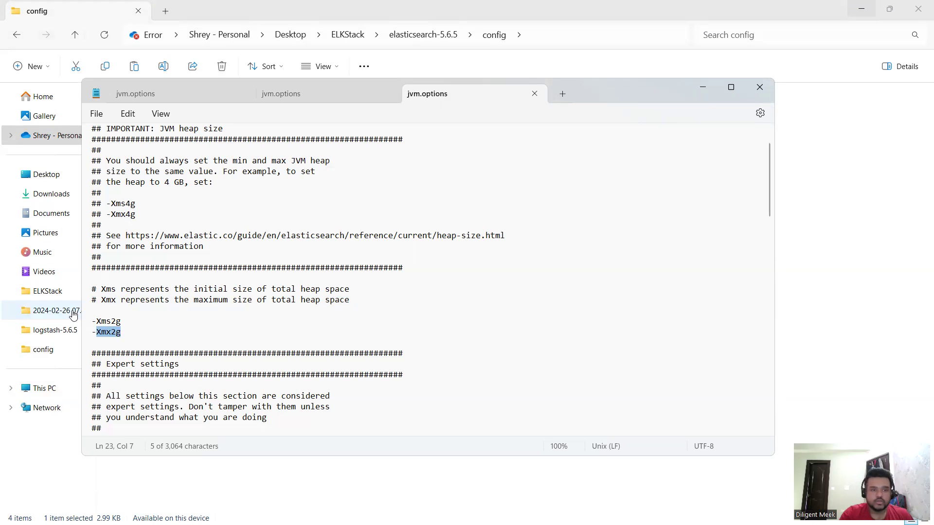
Step: Change the heap to -Xms1g and -Xmx1g, save, and close the Notepad tabs
left_click(114, 322)
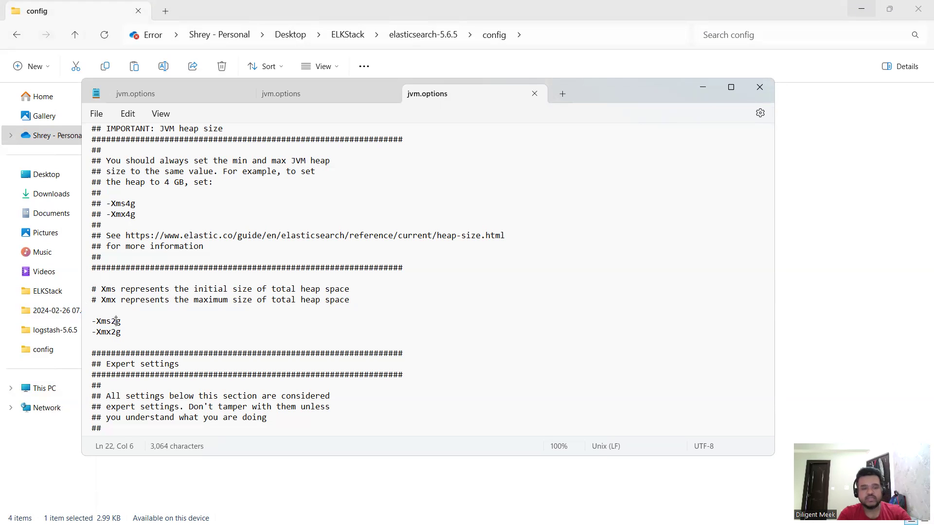
type("1")
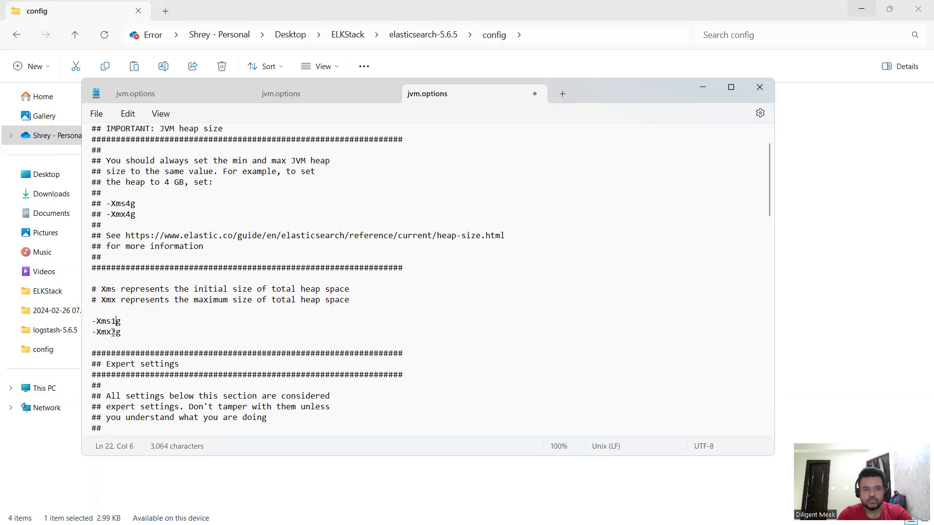
type("2")
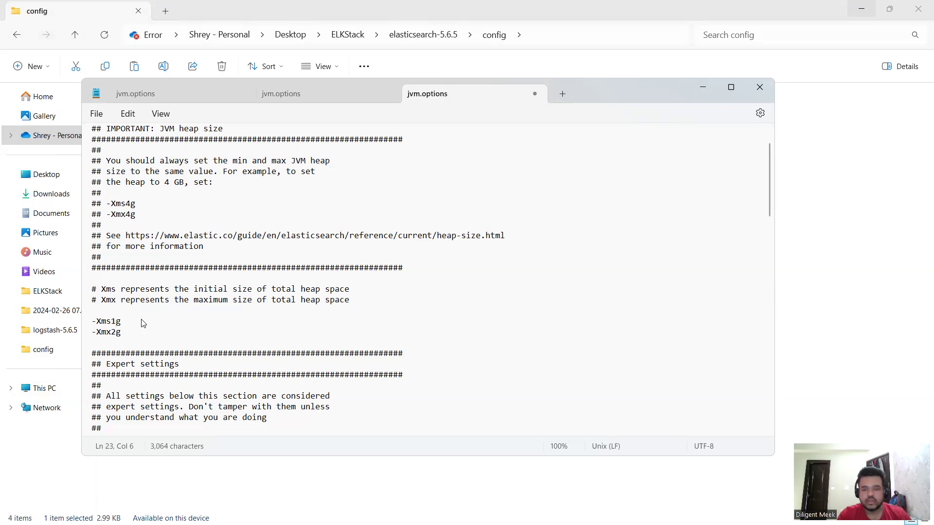
type("1")
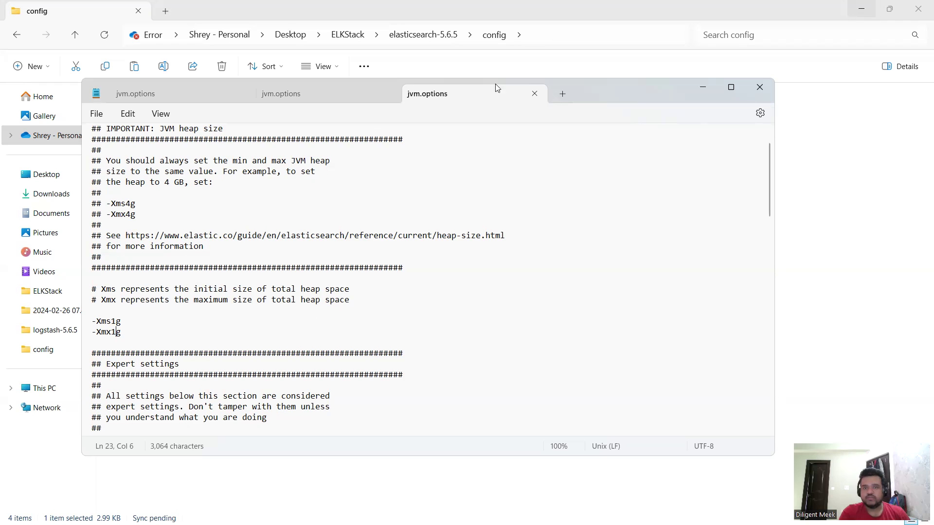
left_click(534, 94)
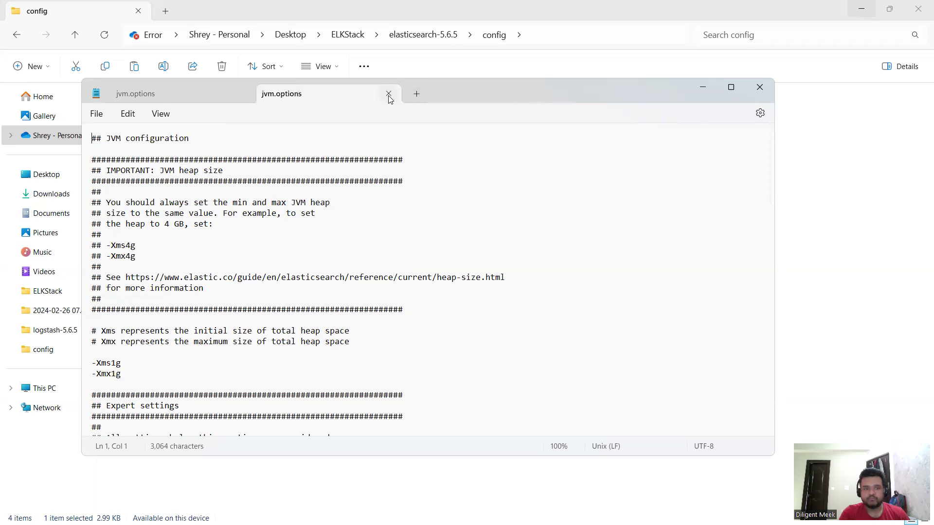
left_click(388, 94)
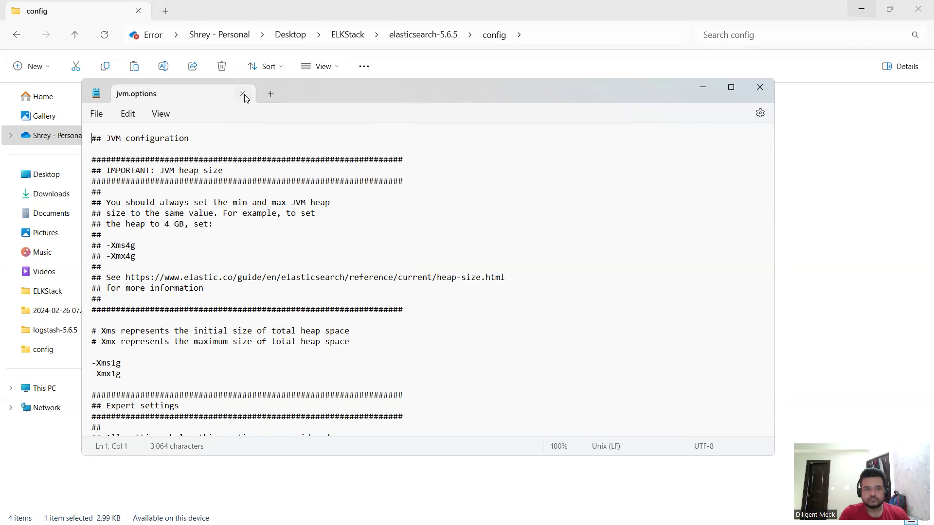
left_click(243, 96)
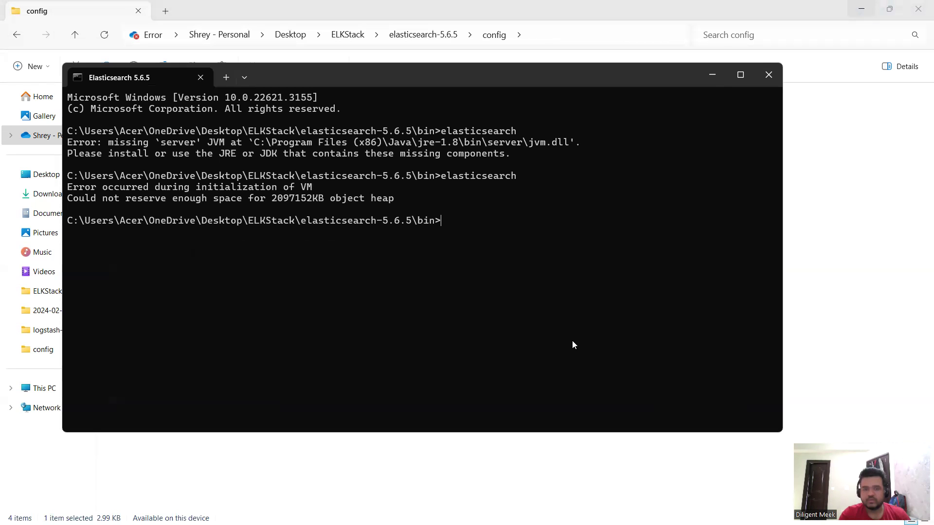
Step: Rerun elasticsearch, which now starts with a 989.8mb heap
type("elasticsearch")
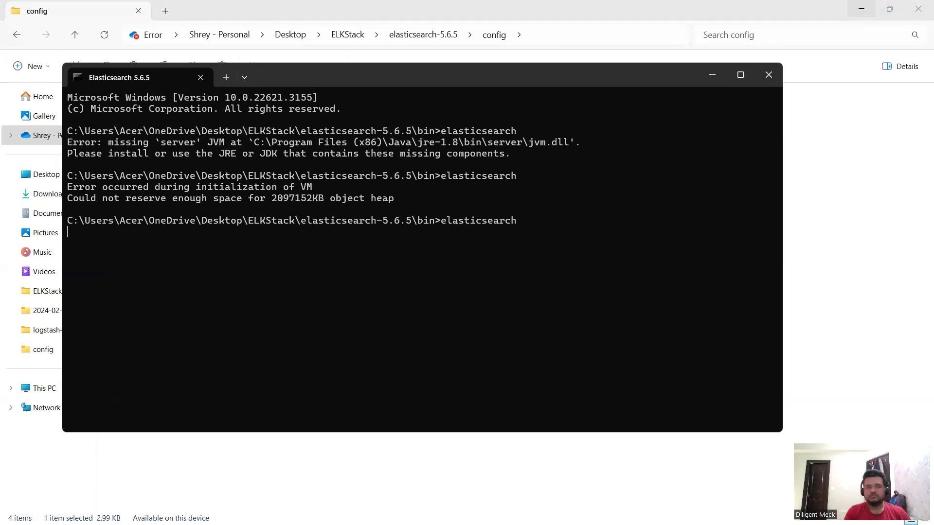
key("enter")
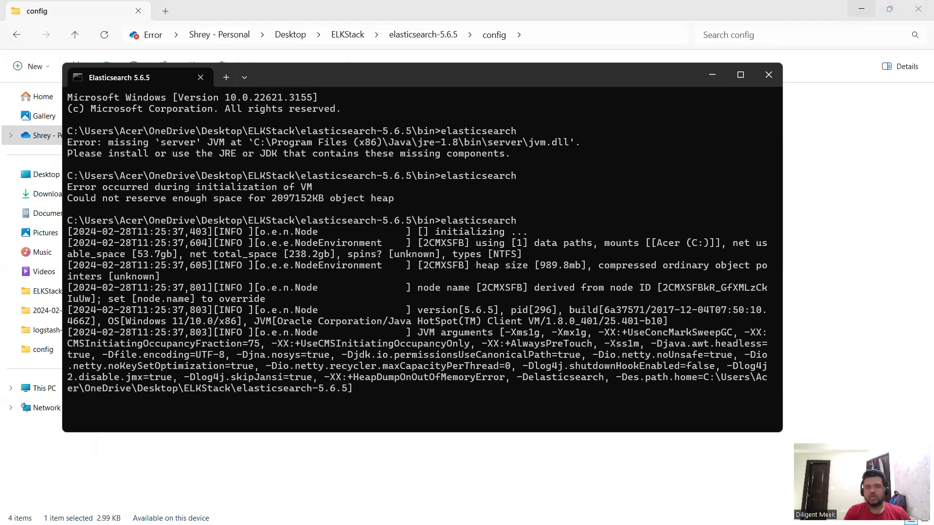